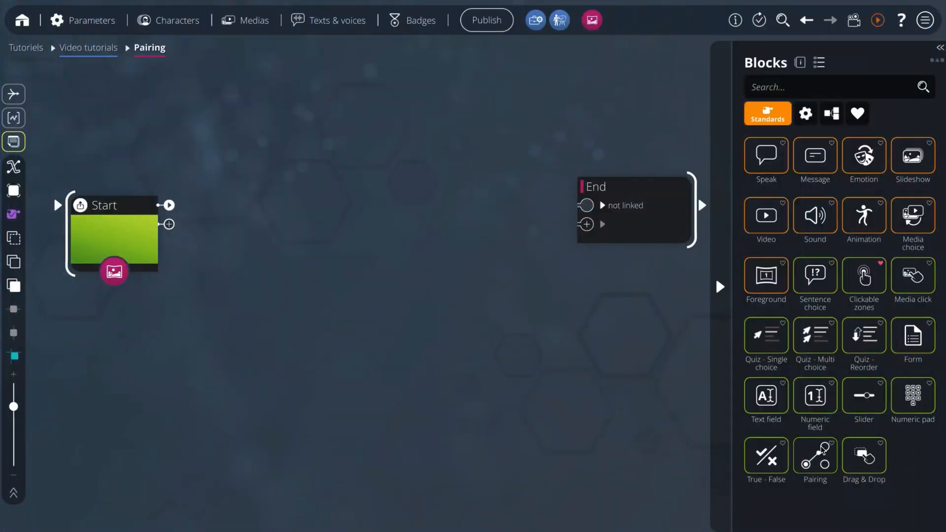
mouse_move(814, 457)
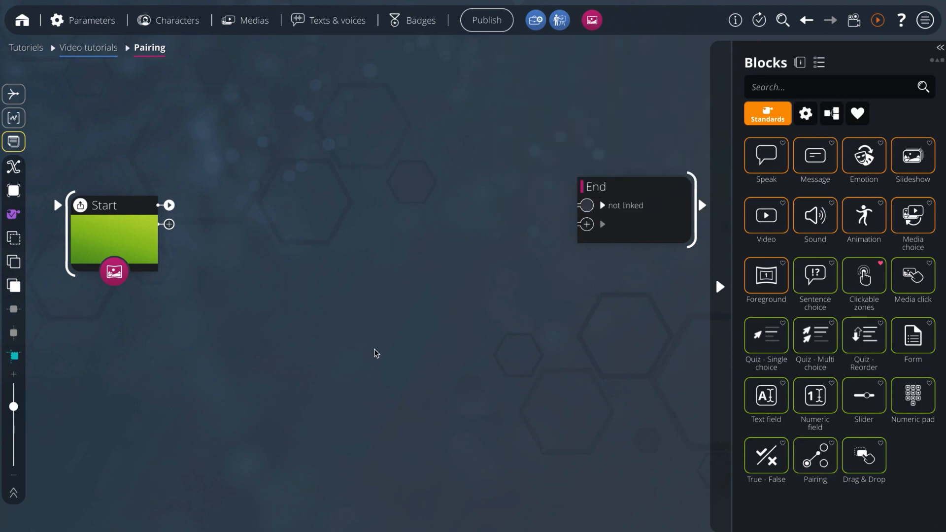
mouse_move(814, 457)
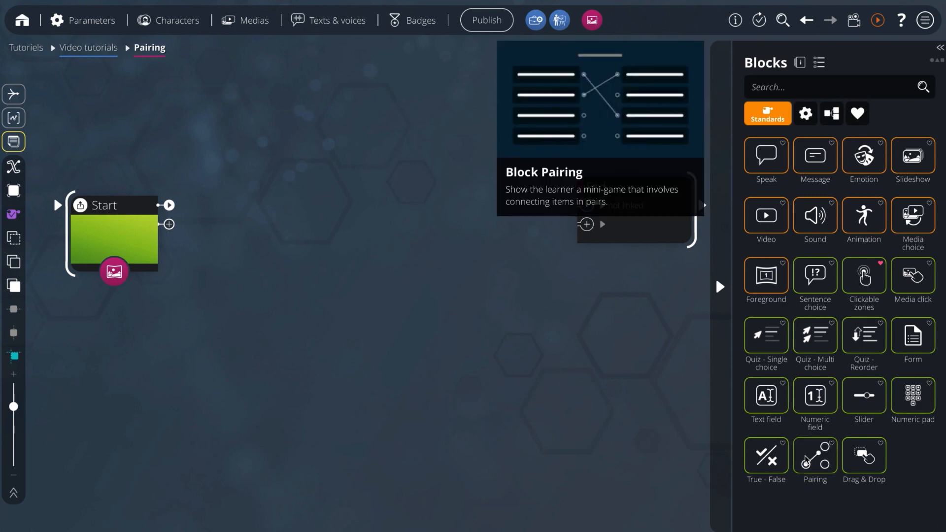
- Insert a Pairing block linked from Start, with its success and failure outcomes routed to End
click(815, 457)
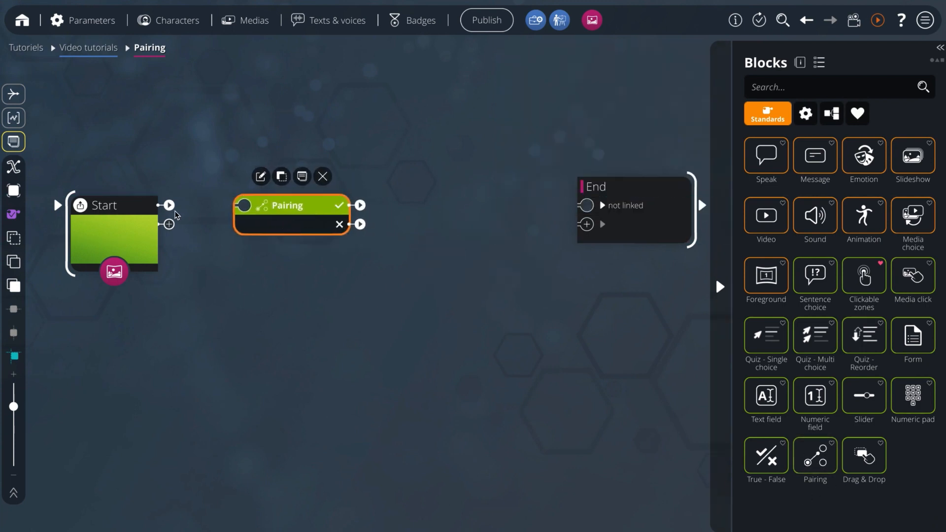
drag(169, 205, 245, 205)
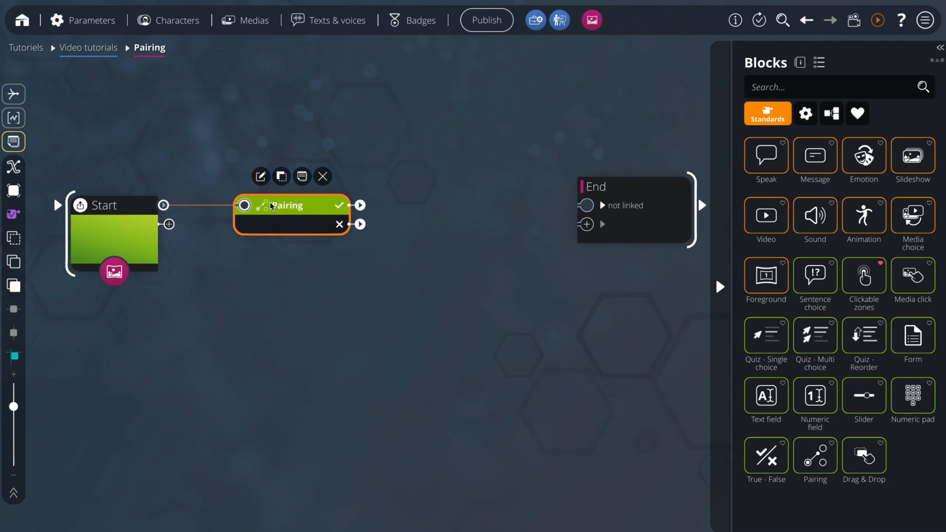
mouse_move(338, 212)
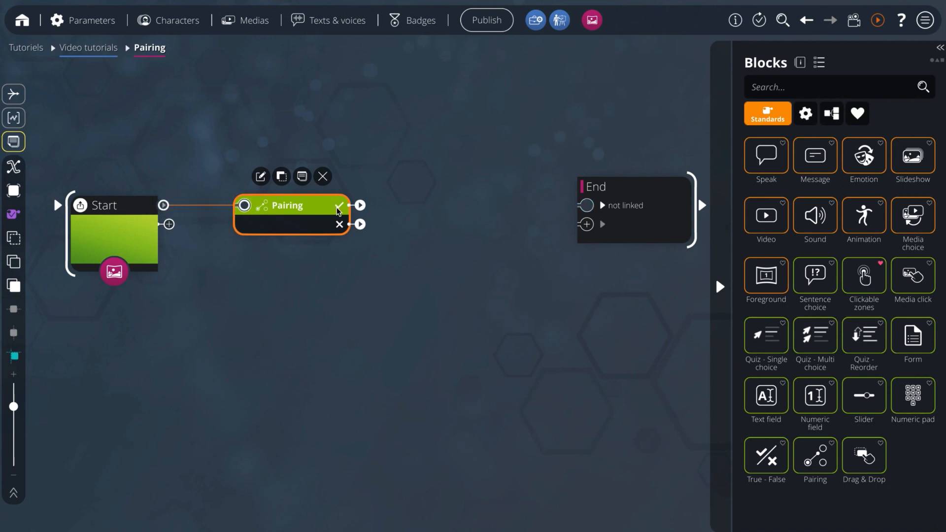
drag(361, 205, 452, 114)
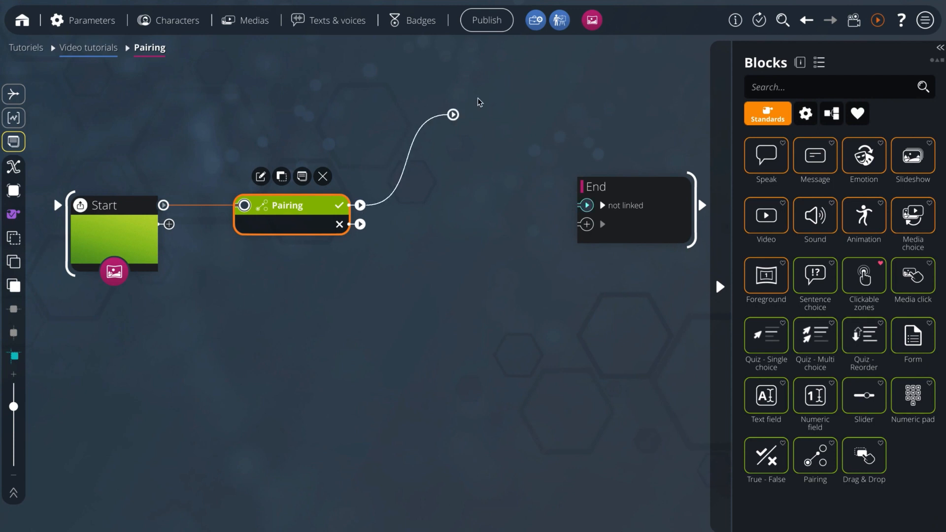
drag(359, 205, 585, 205)
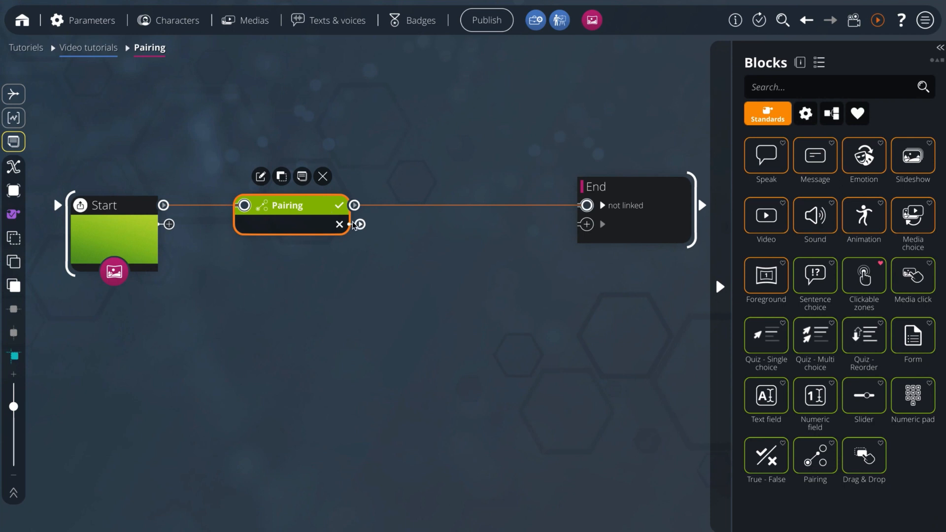
drag(360, 224, 454, 380)
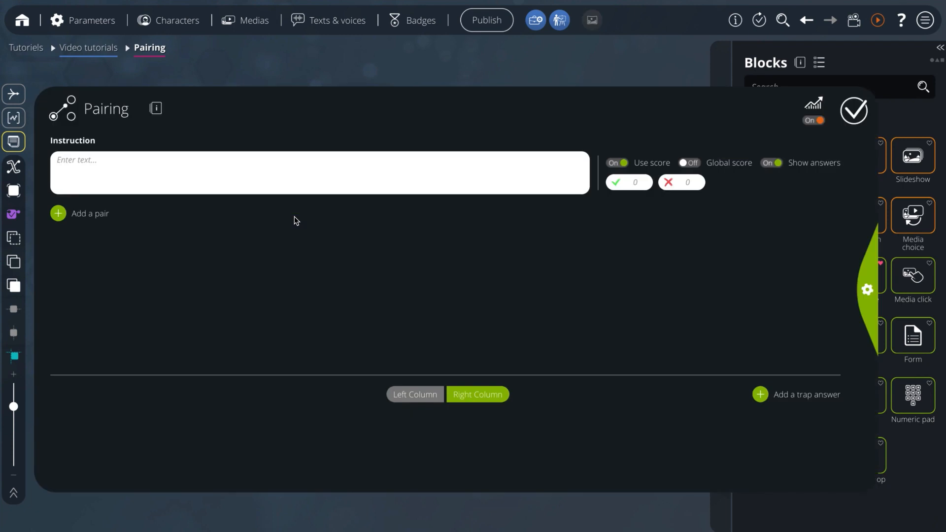
- Ask 'What do the colors of the blocks in VTS Editor correspond to ?', add three pairs and a trap answer
click(58, 213)
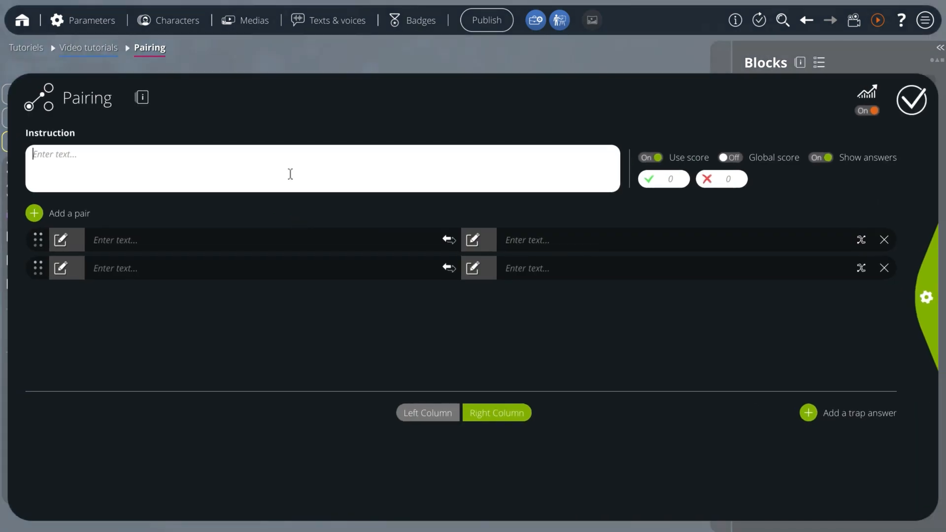
text(What do the colors of the blocks in VTS Editor correspond to ?)
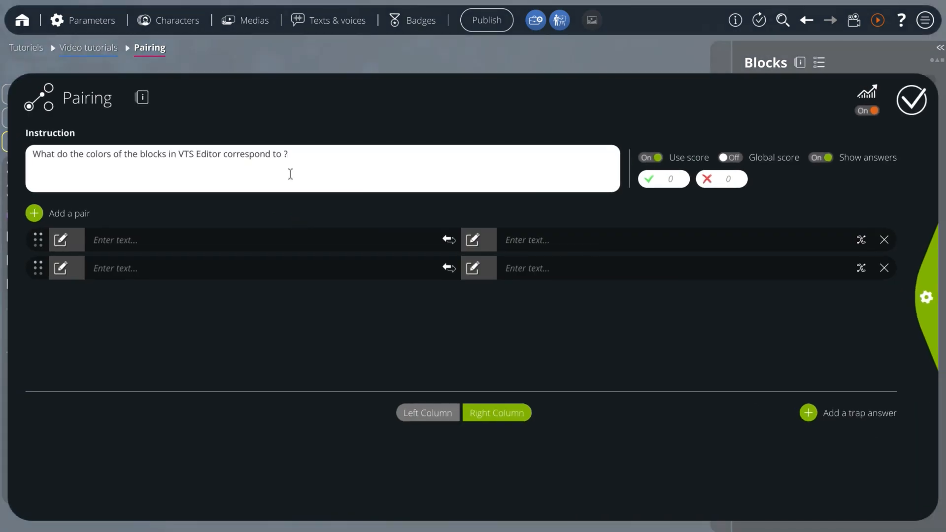
click(290, 154)
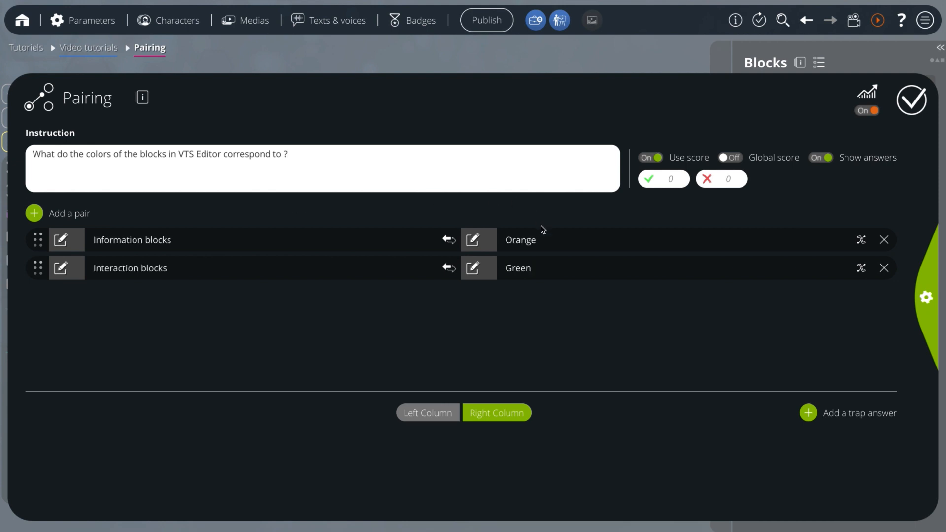
mouse_move(573, 352)
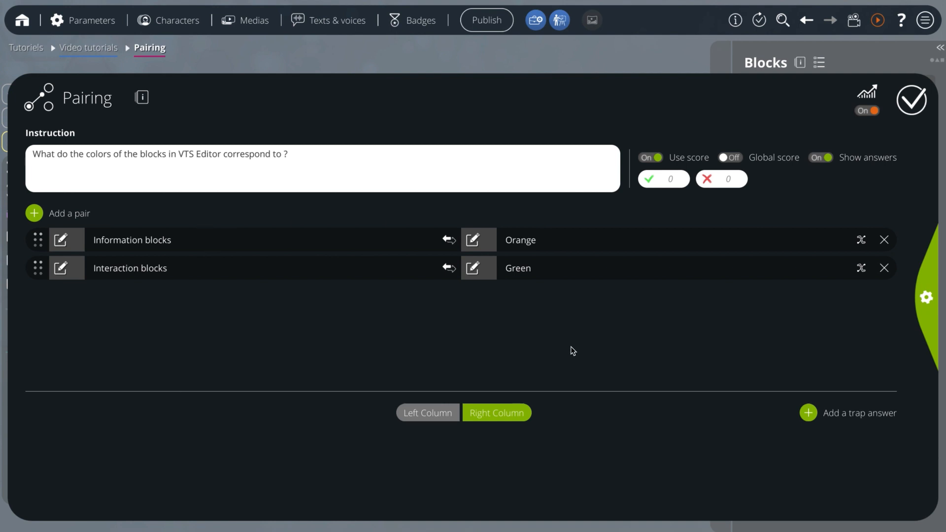
mouse_move(140, 298)
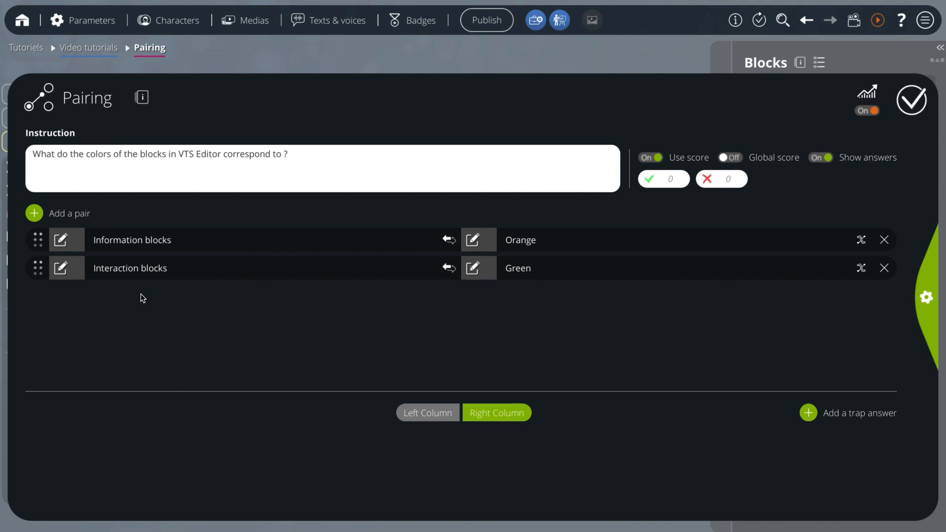
click(33, 213)
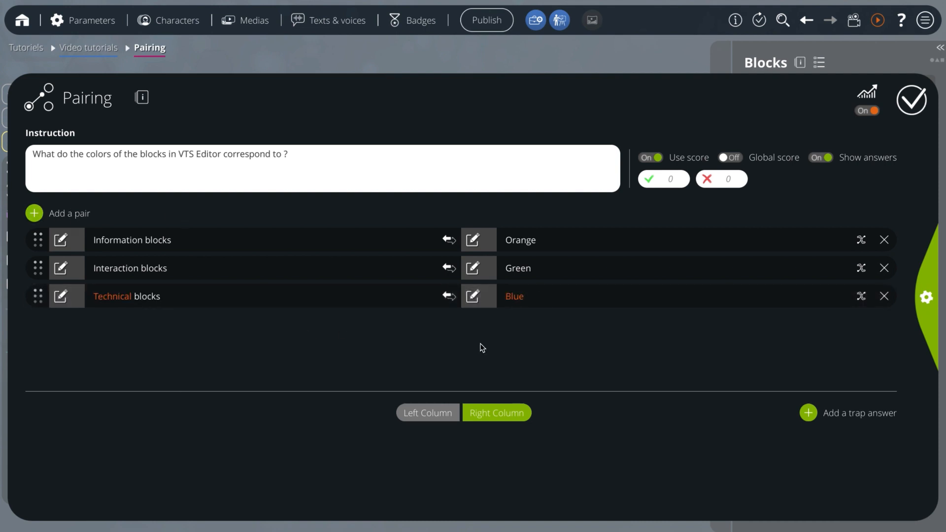
mouse_move(218, 330)
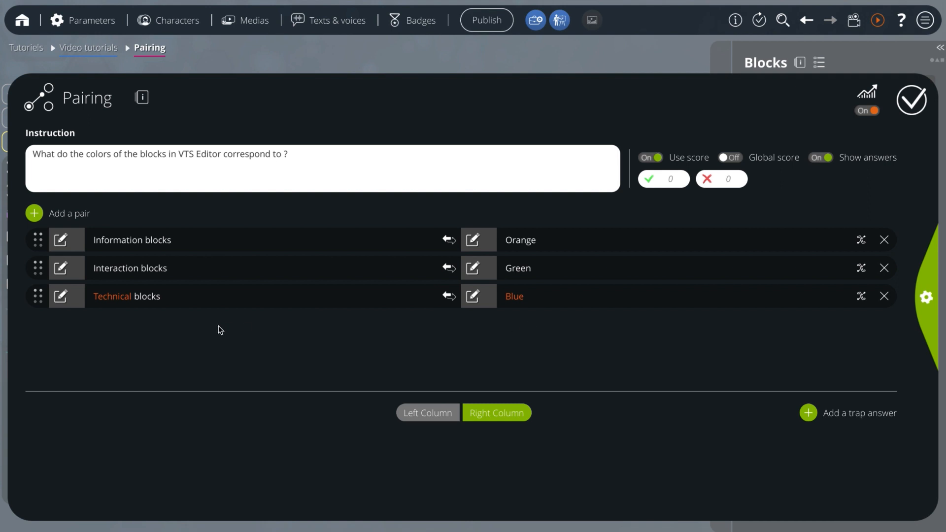
click(807, 413)
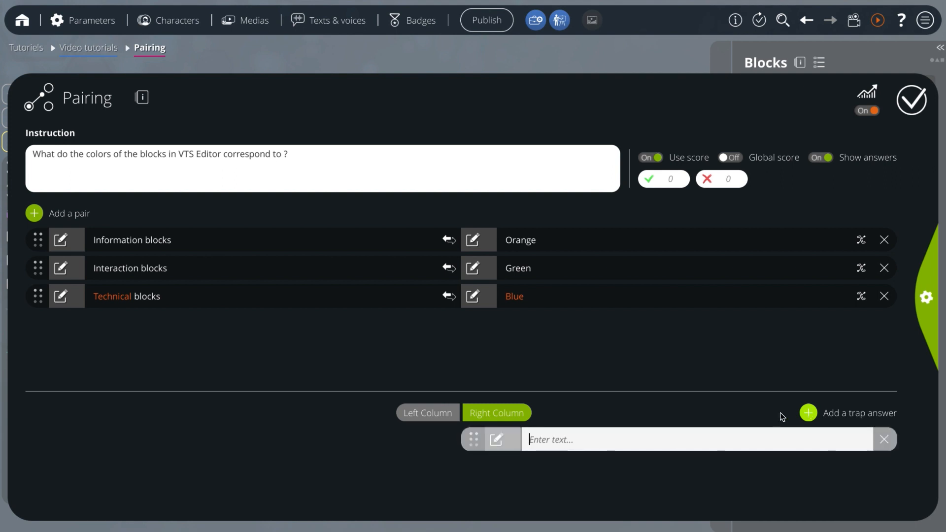
- Enter Brown as the trap answer
text(Brown)
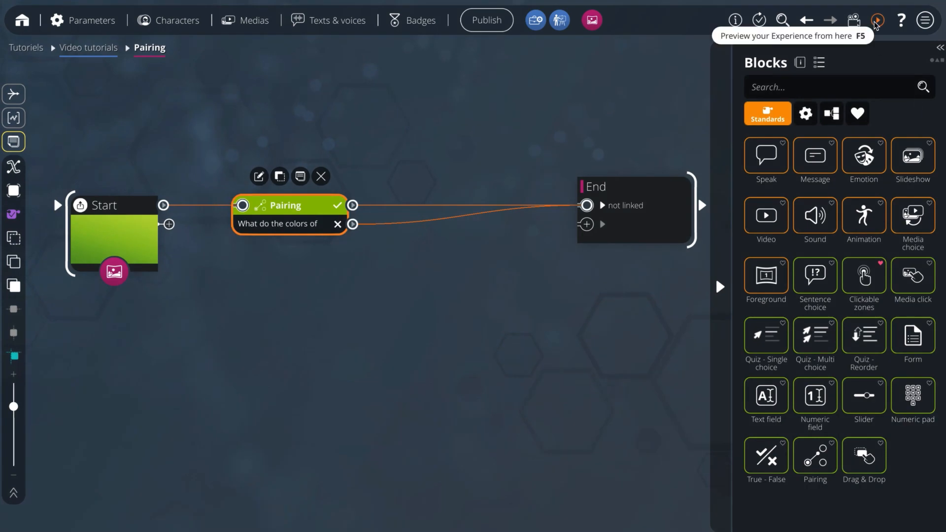
- Launch the experience preview from the top toolbar
click(876, 20)
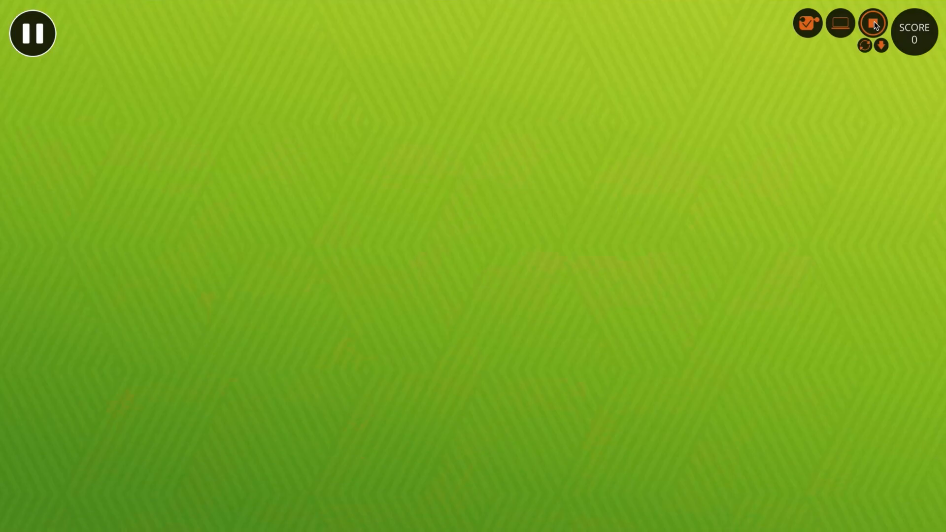
click(873, 23)
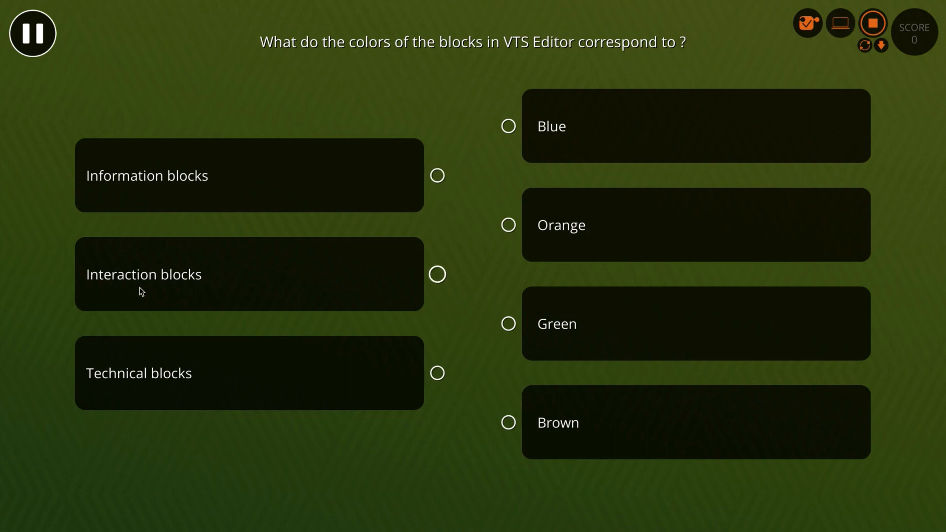
mouse_move(172, 439)
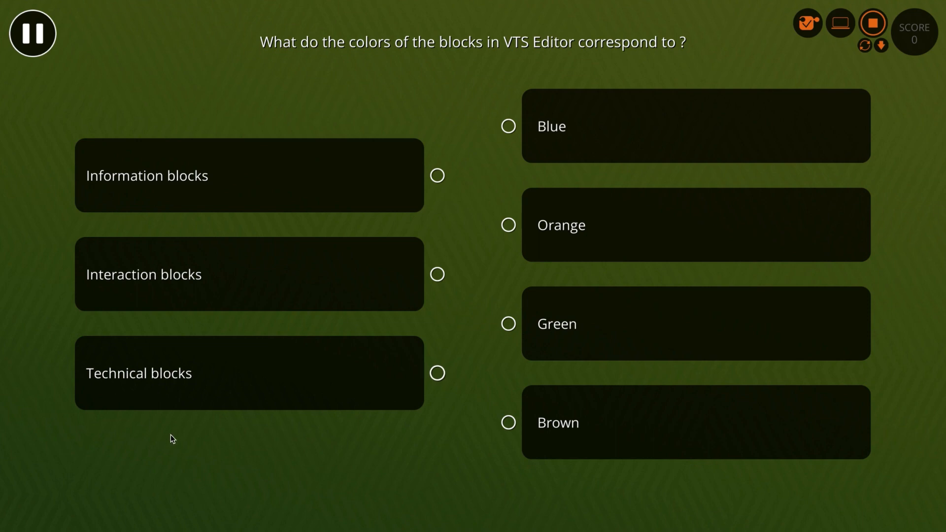
mouse_move(639, 465)
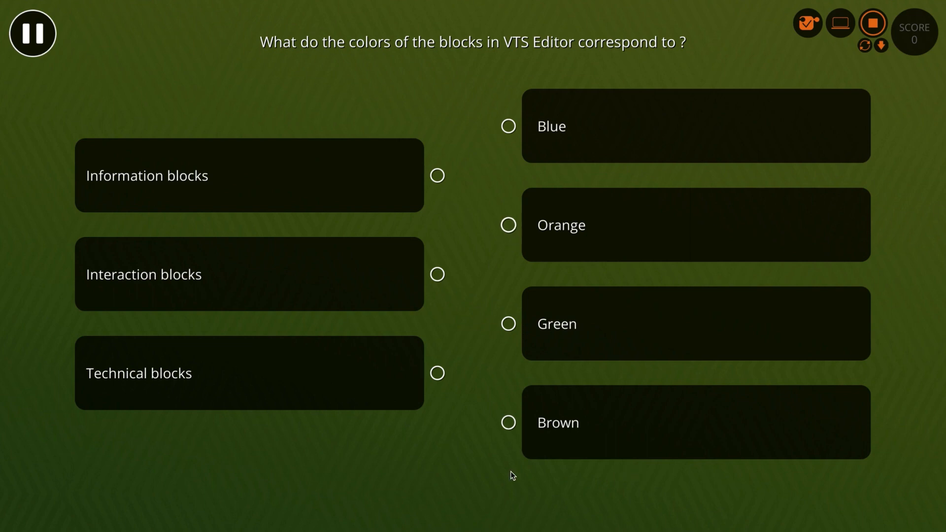
- Match Information–Orange, Interaction–Green, Technical–Blue in the preview and validate the answers
drag(437, 175, 509, 225)
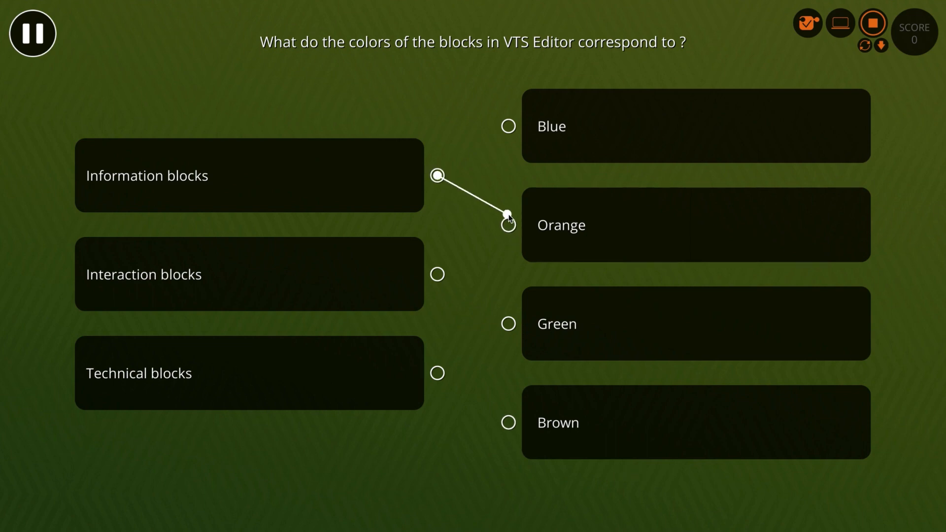
click(508, 225)
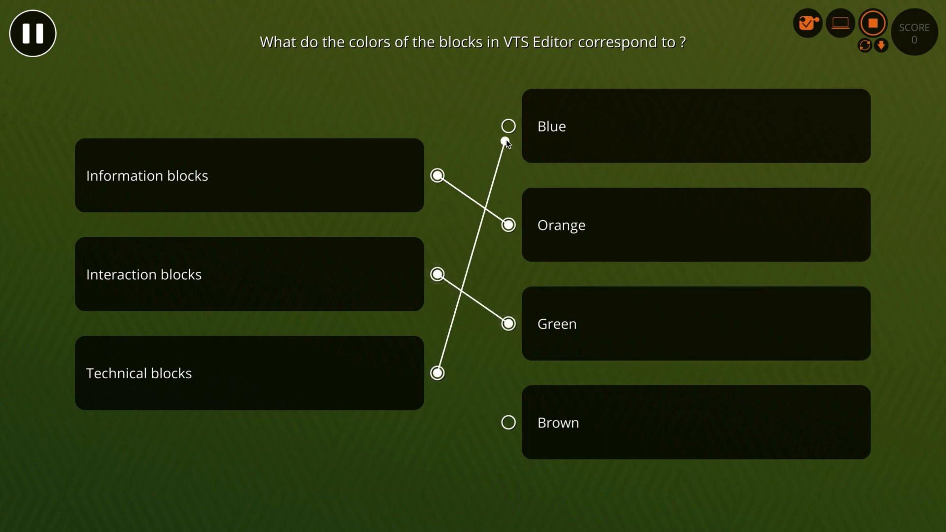
drag(436, 373, 508, 126)
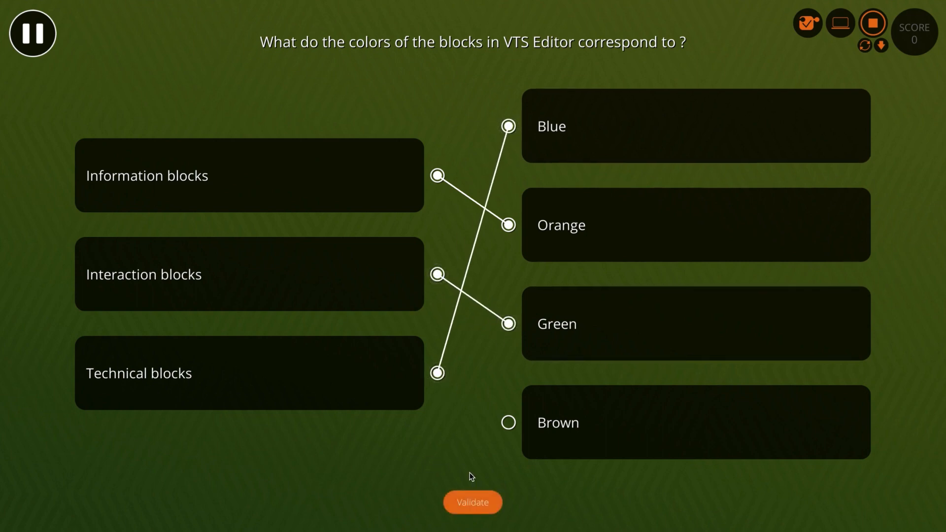
click(472, 502)
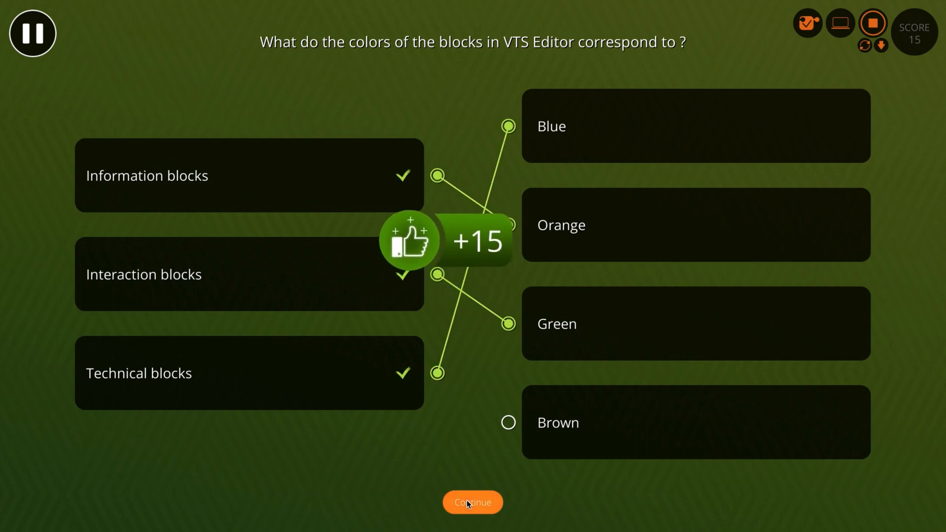